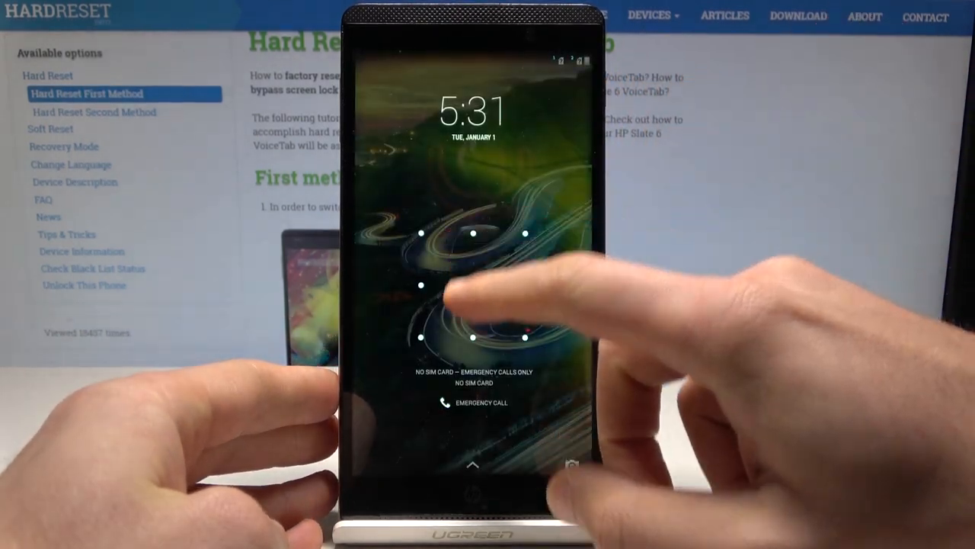
Trace two unlock patterns on the dot grid, both rejected with 'Wrong Pattern'
left_click_drag(473, 232, 473, 336)
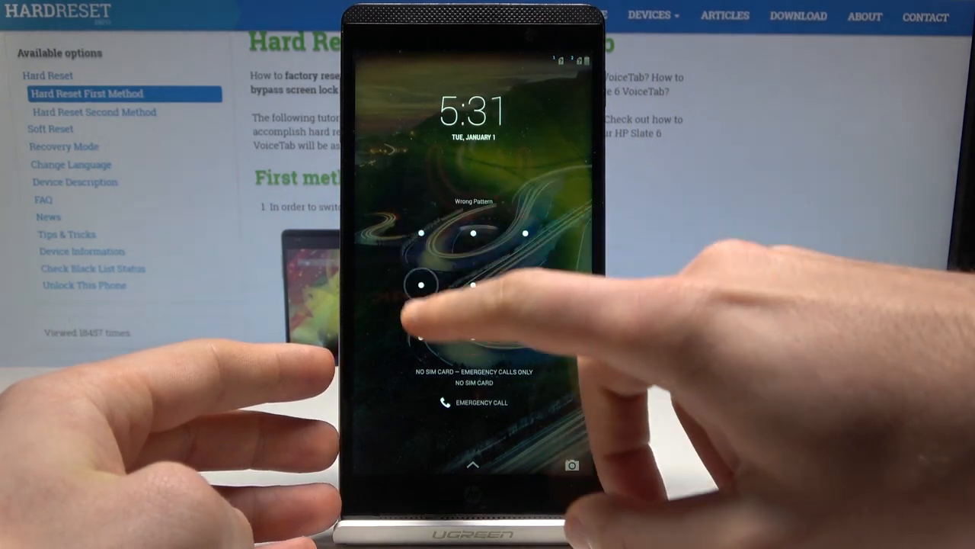
left_click_drag(473, 233, 525, 337)
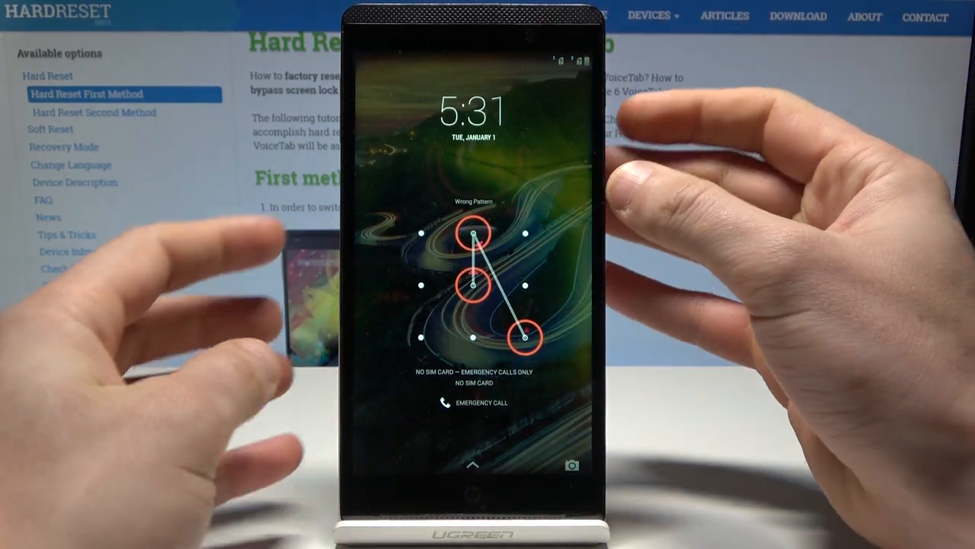